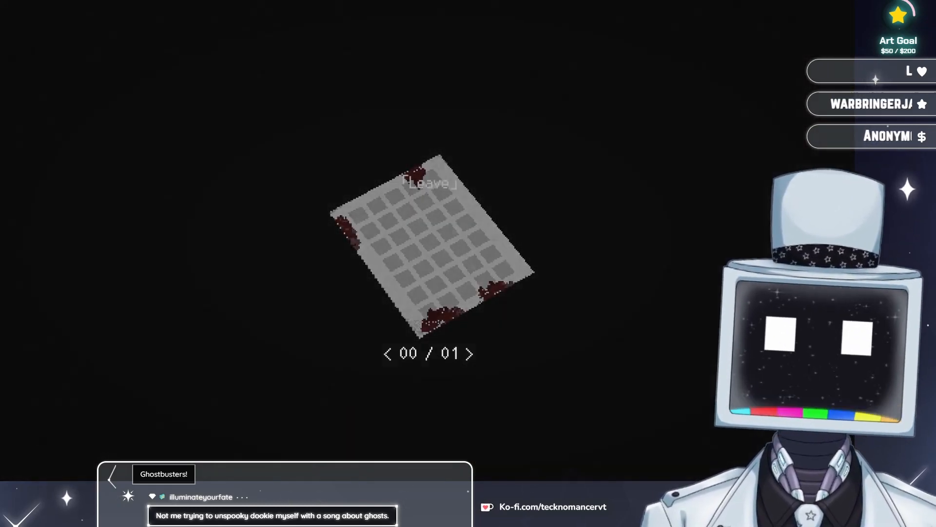
left_click(471, 353)
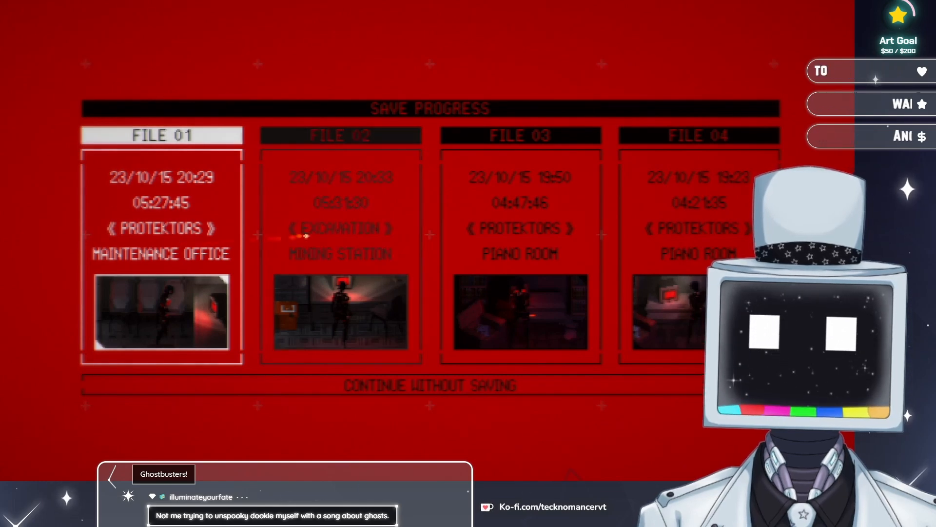
left_click(161, 253)
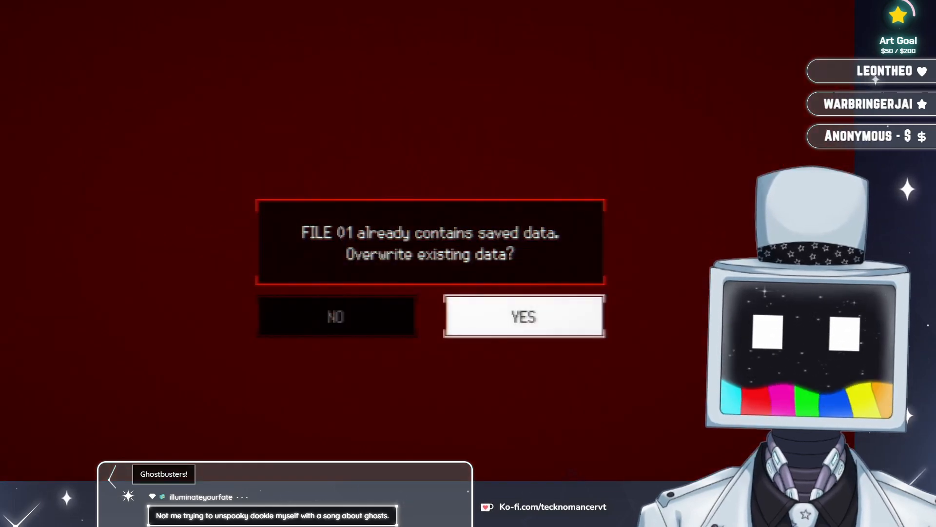
left_click(522, 315)
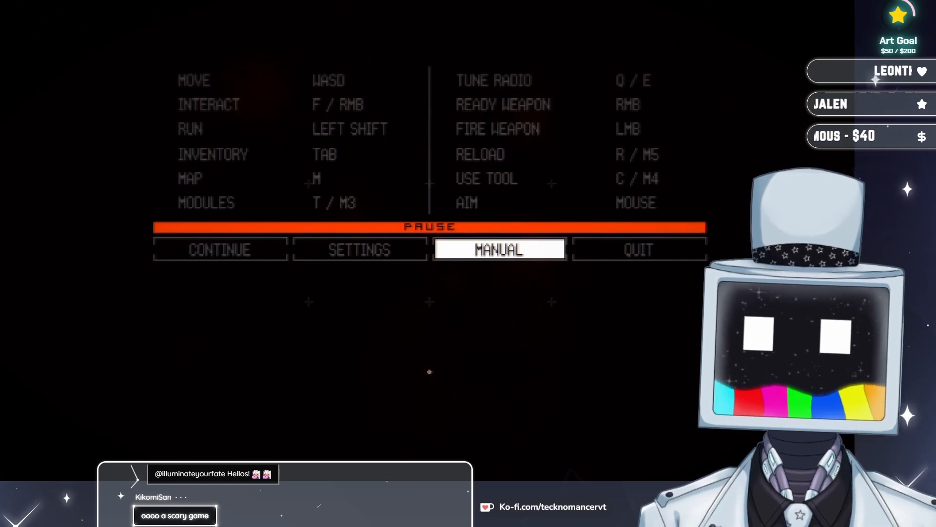
left_click(220, 249)
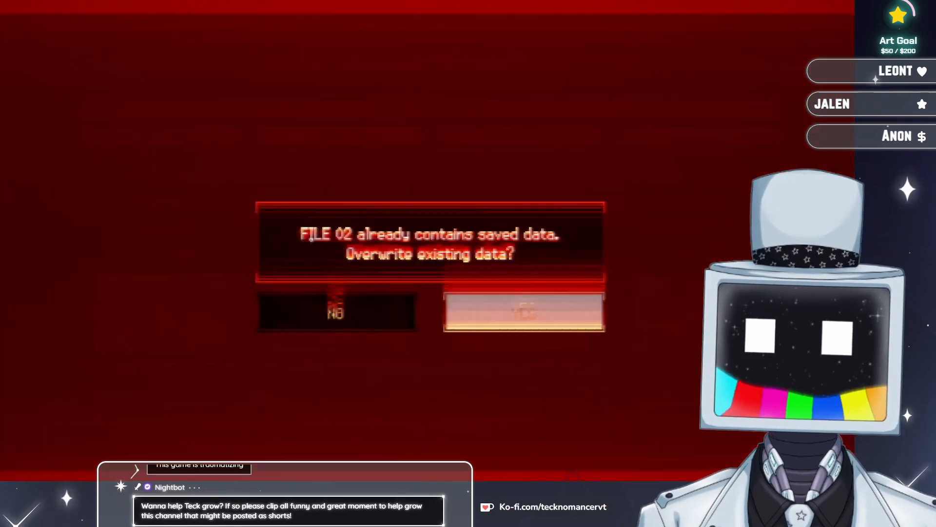
left_click(524, 310)
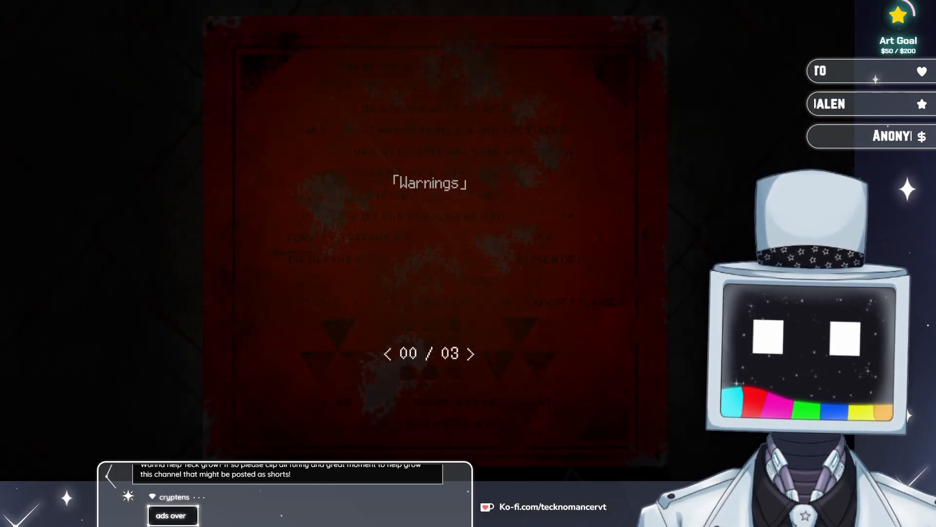
left_click(471, 353)
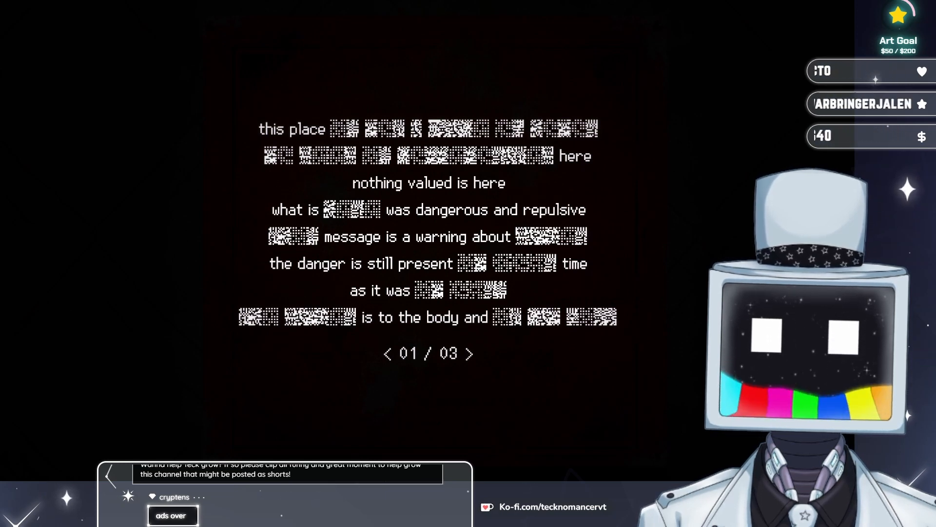
left_click(471, 353)
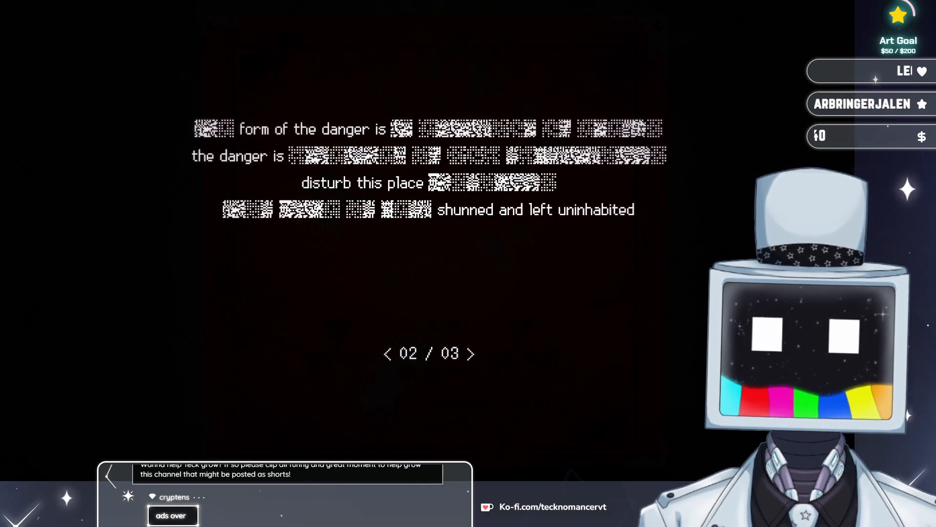
left_click(472, 353)
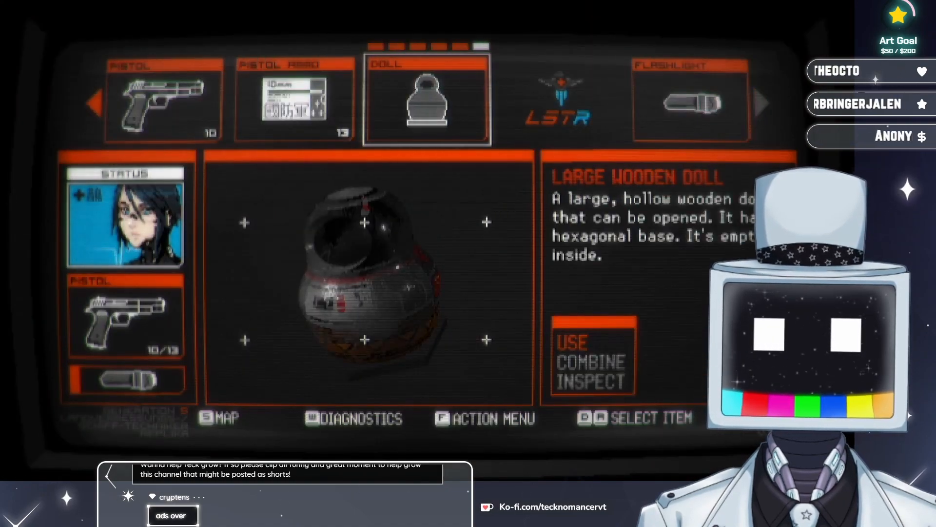
left_click(571, 341)
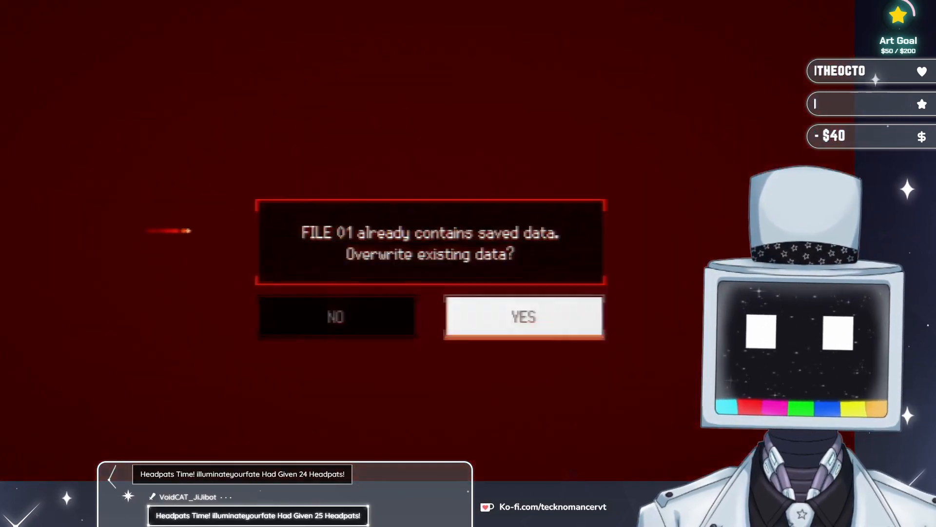
left_click(524, 316)
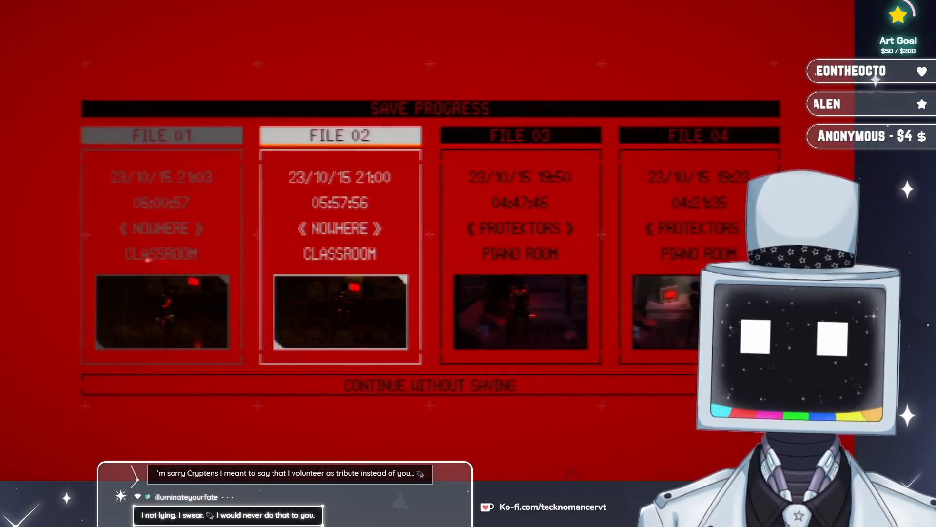
left_click(339, 254)
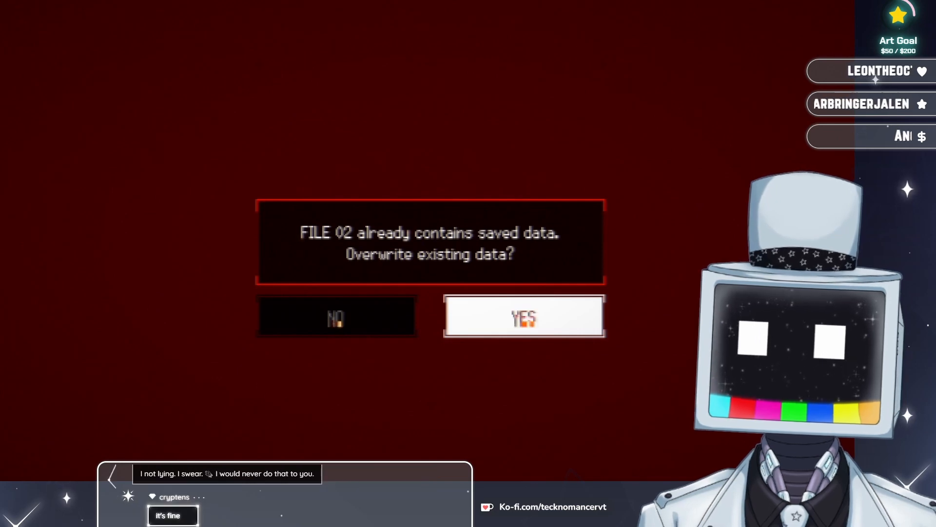
left_click(523, 316)
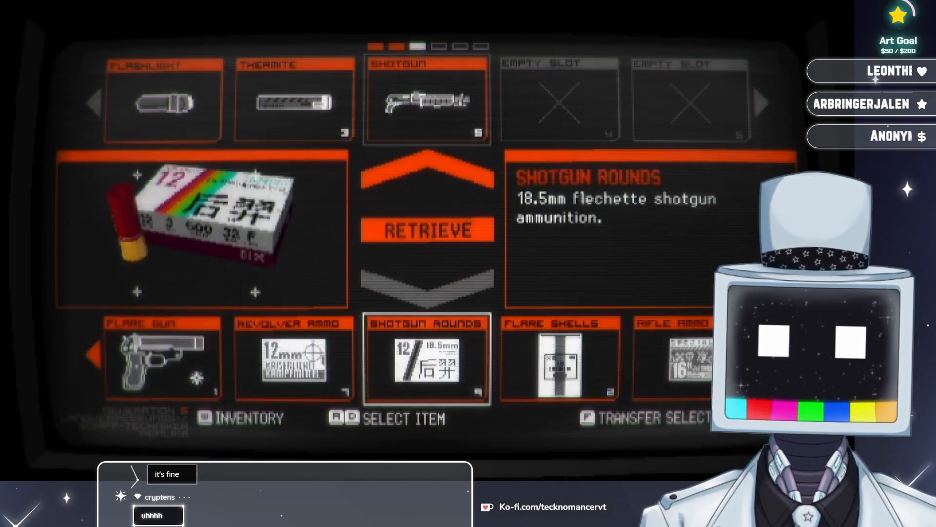
left_click(427, 230)
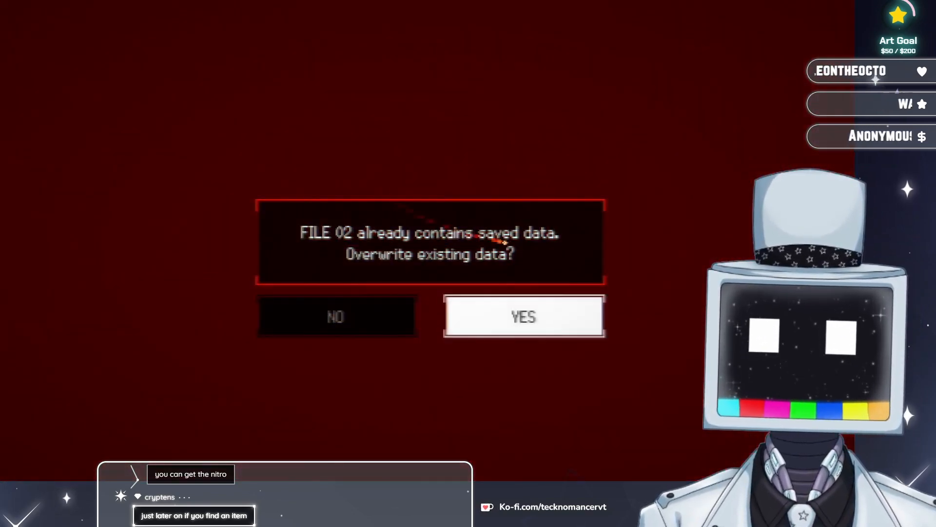
left_click(522, 316)
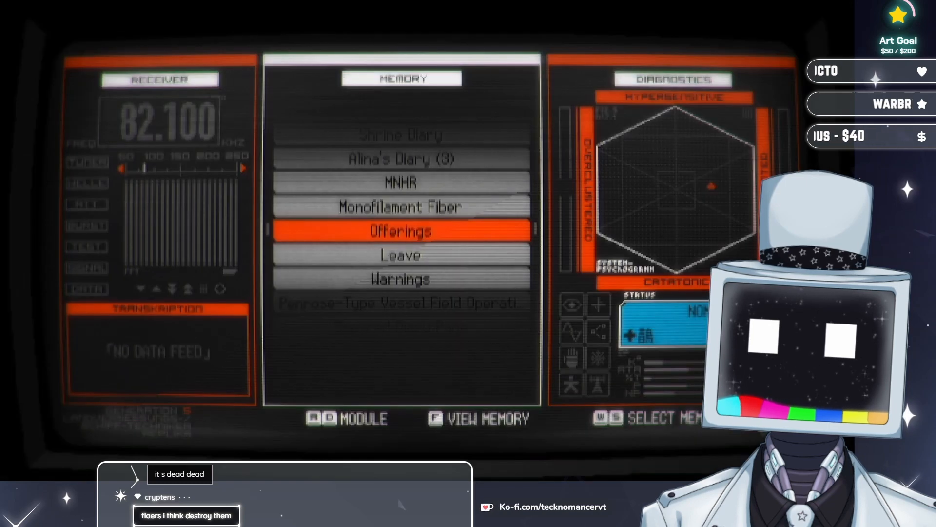
left_click(400, 231)
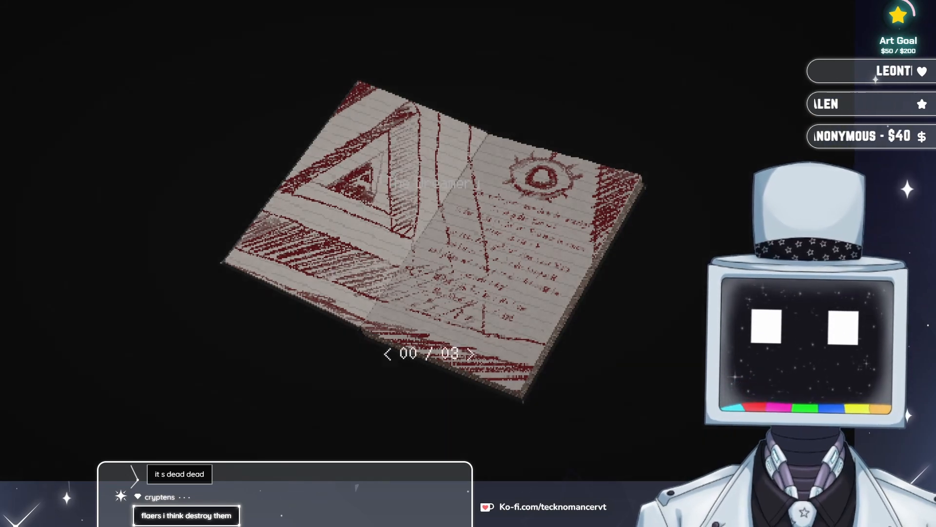
left_click(471, 353)
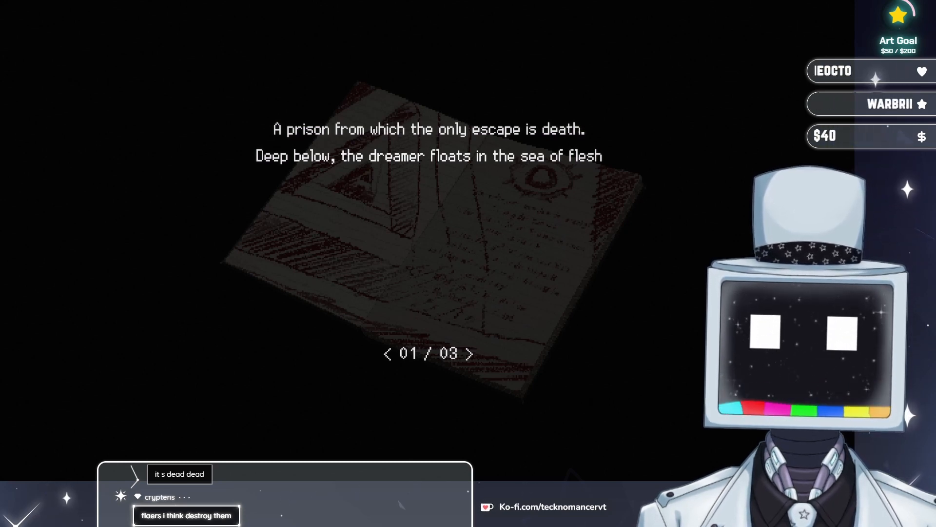
left_click(470, 353)
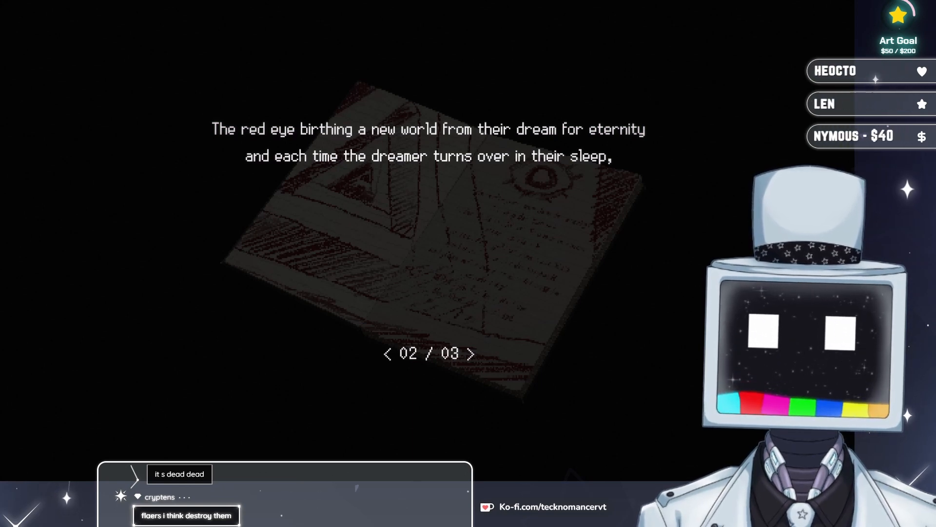
left_click(472, 353)
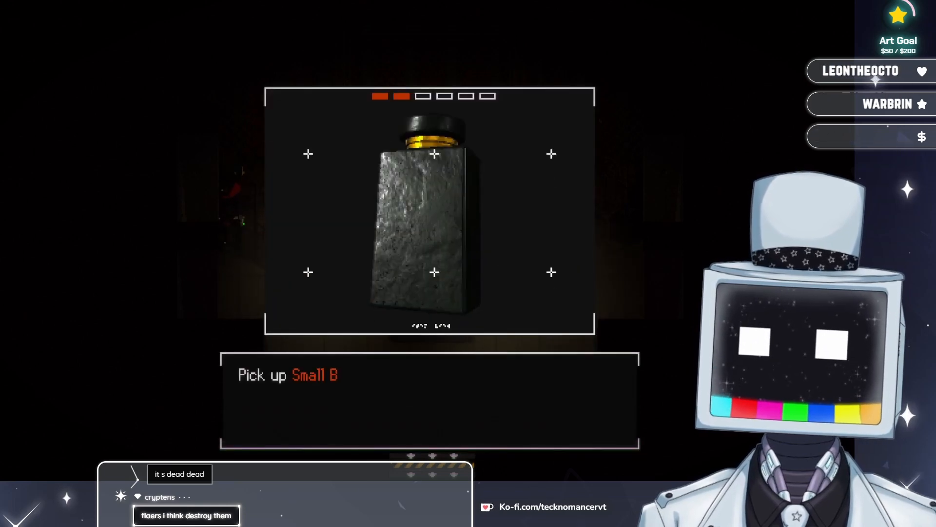
left_click(434, 215)
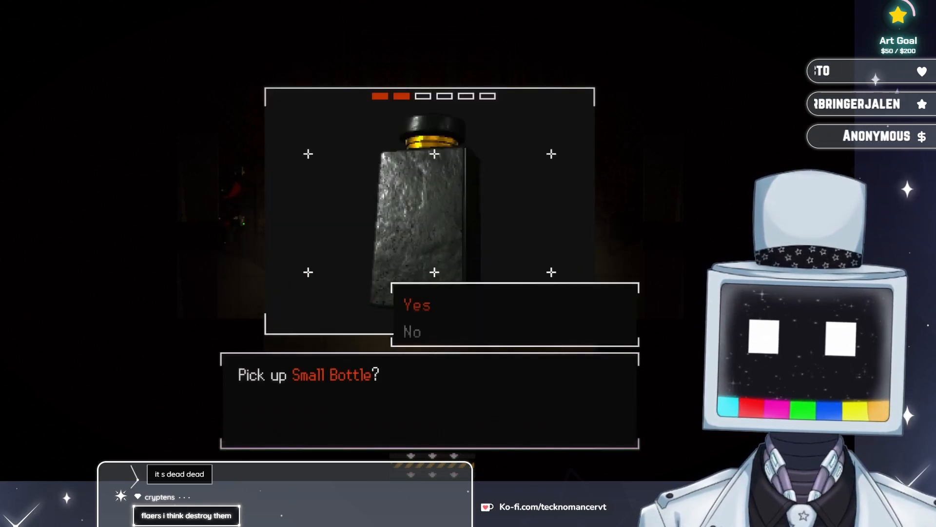
left_click(417, 305)
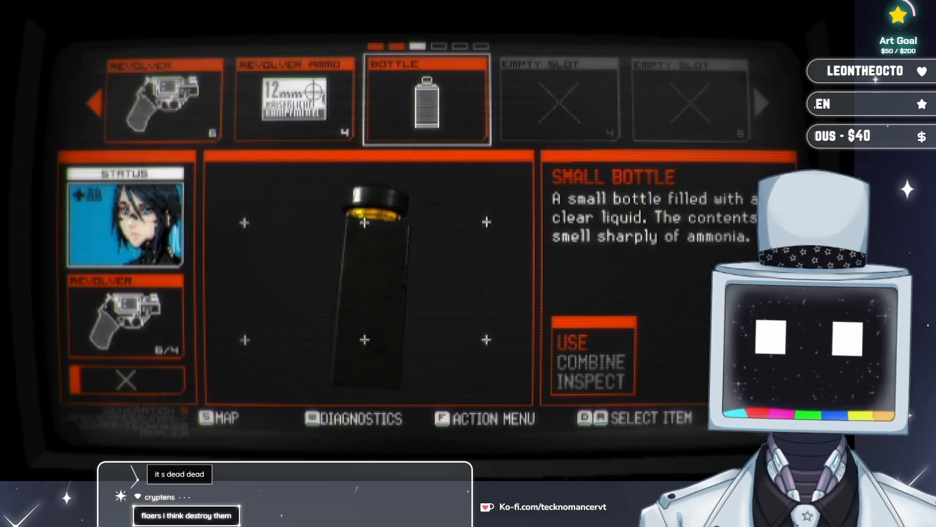
left_click(571, 342)
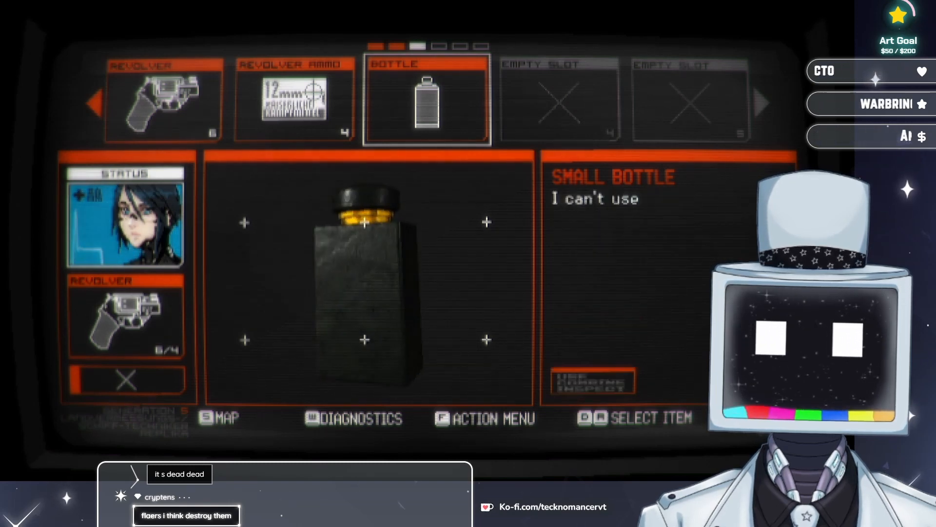